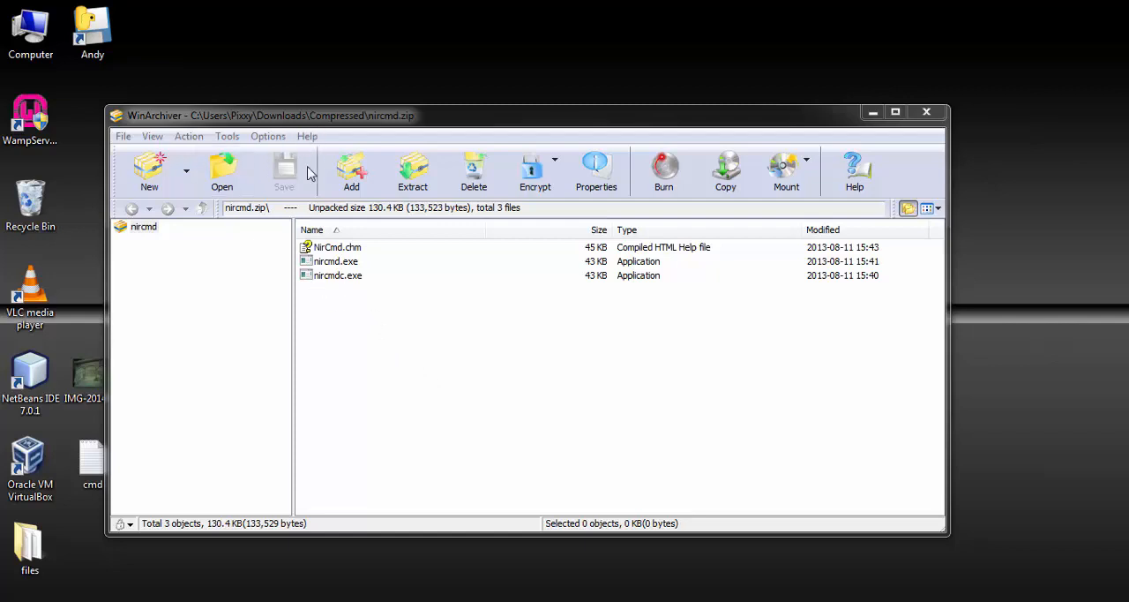
mouse_move(346, 281)
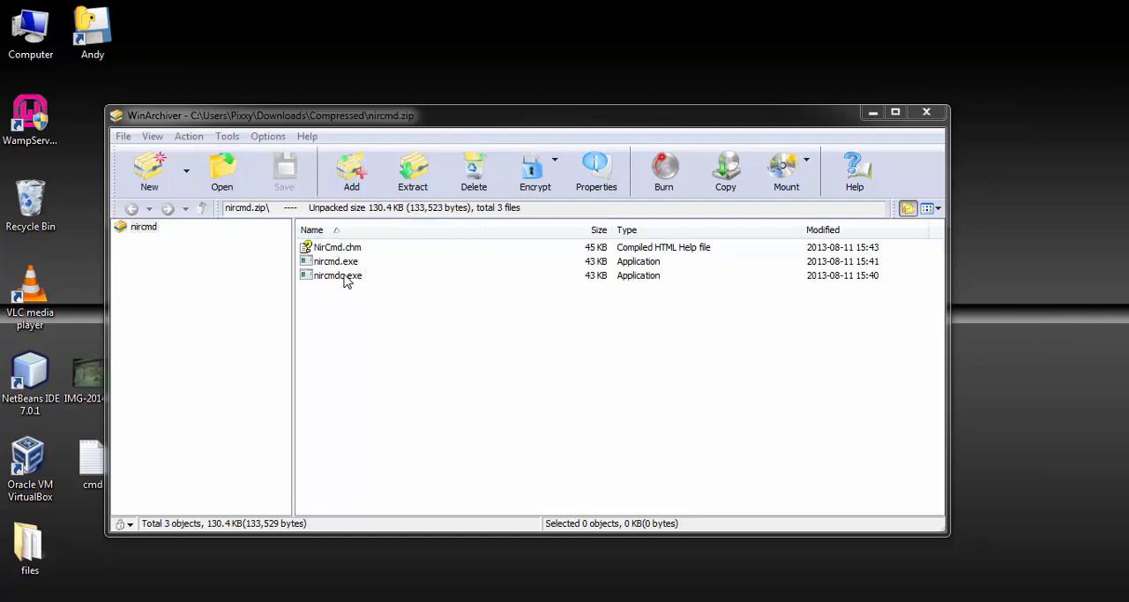
Extract nircmd.zip on the desktop into its own nircmd folder via WinArchiver's Extract here
left_click(335, 261)
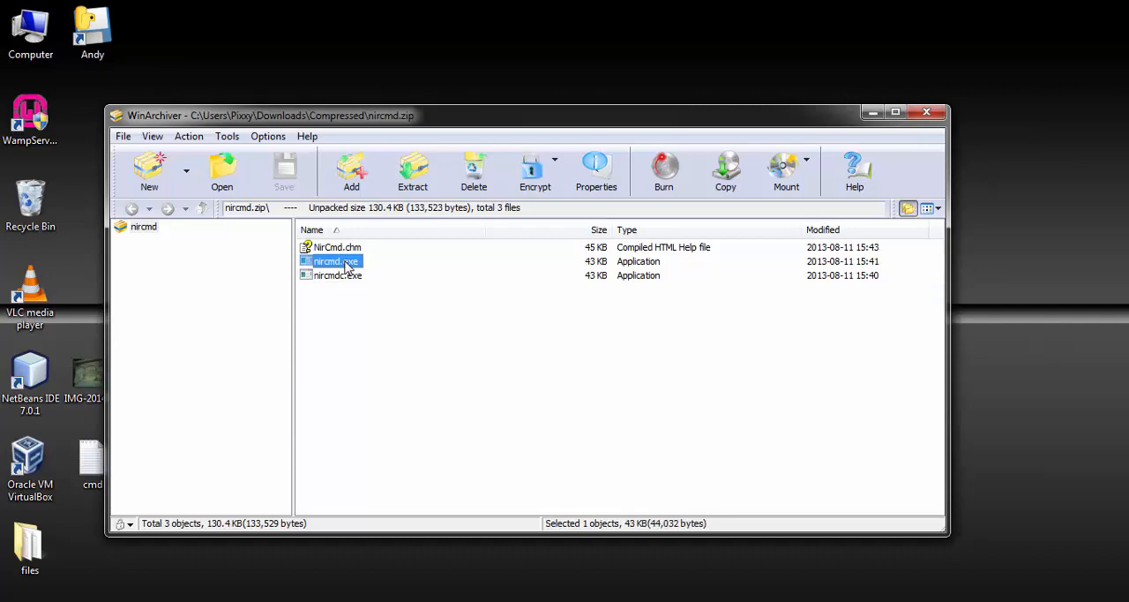
mouse_move(346, 303)
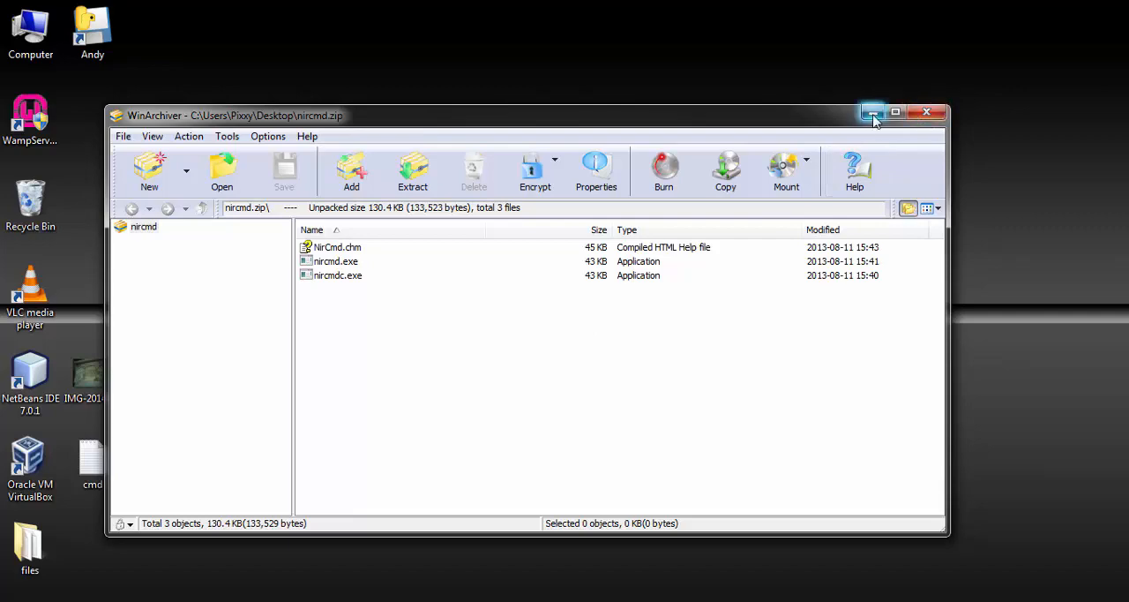
right_click(423, 173)
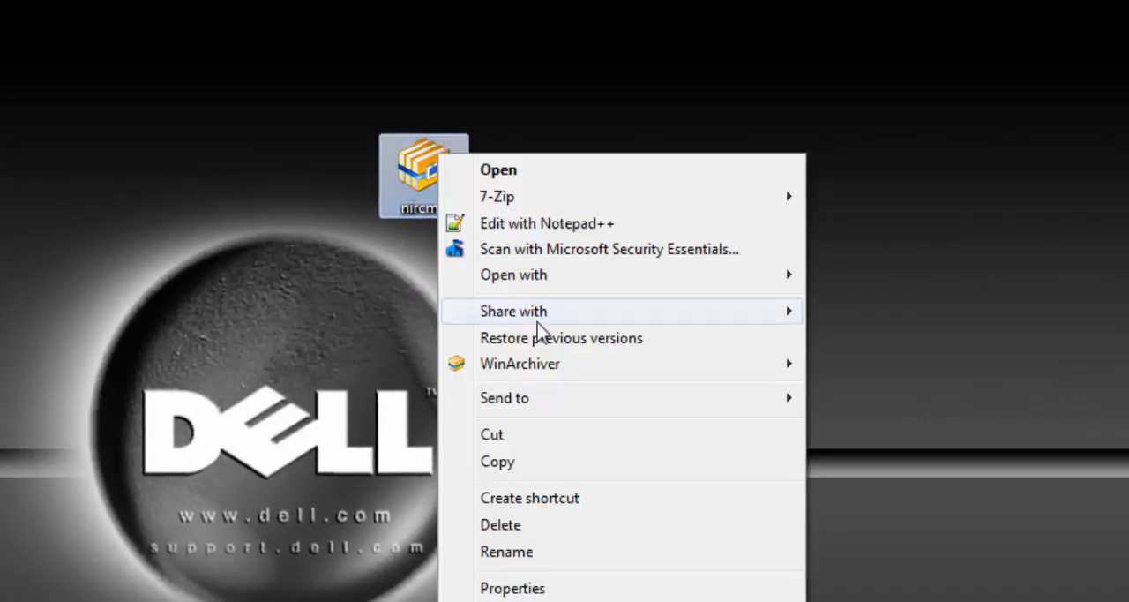
mouse_move(520, 364)
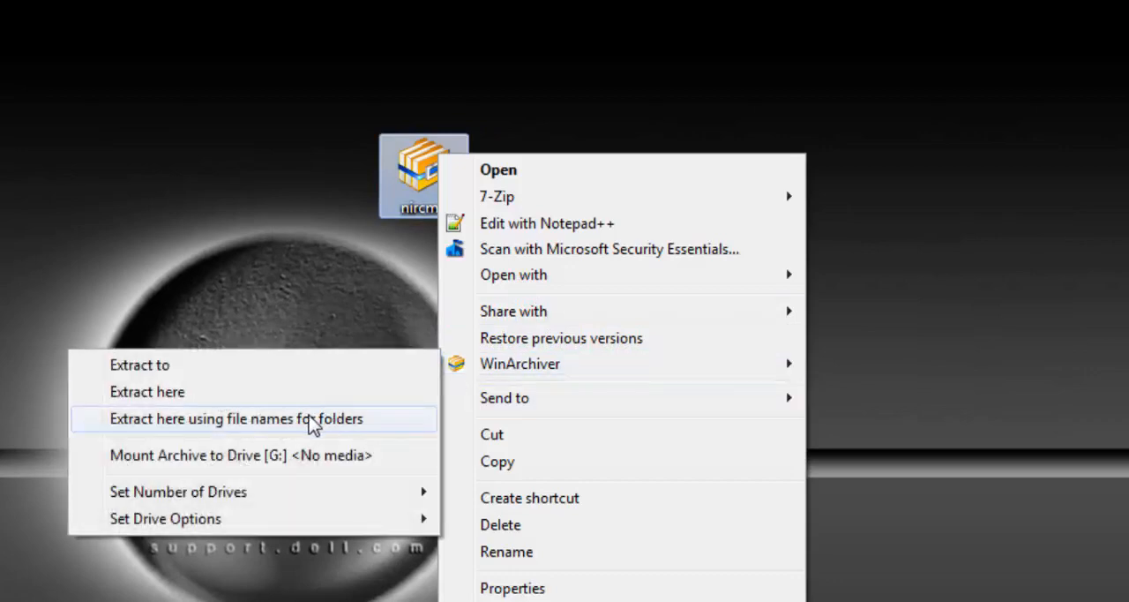
left_click(237, 418)
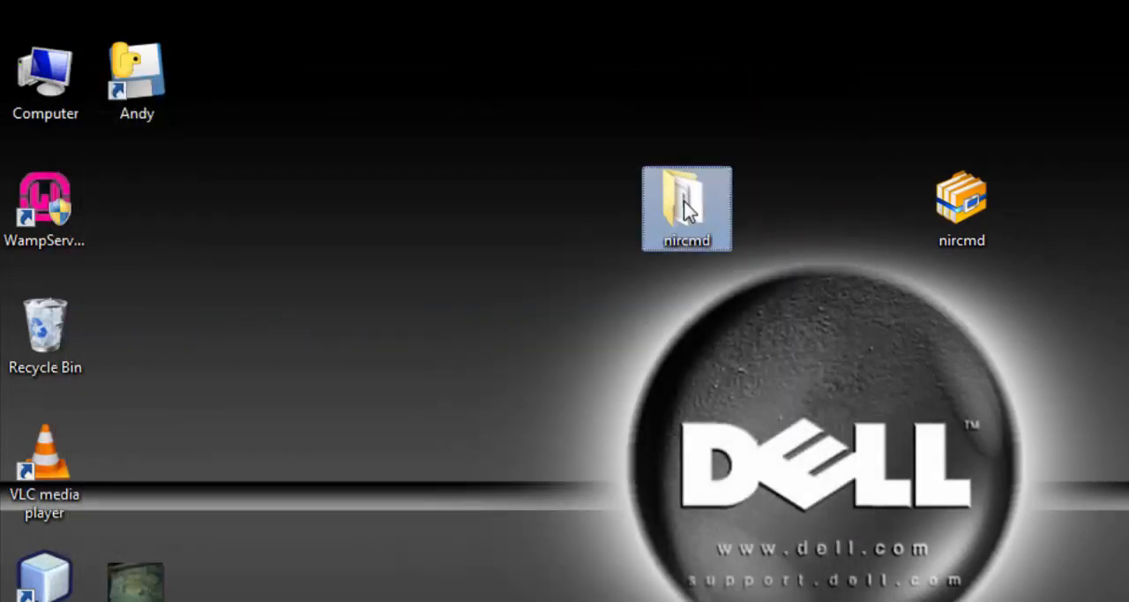
Place the nircmd folder at the root of C: and copy its path C:\nircmd
double_click(45, 71)
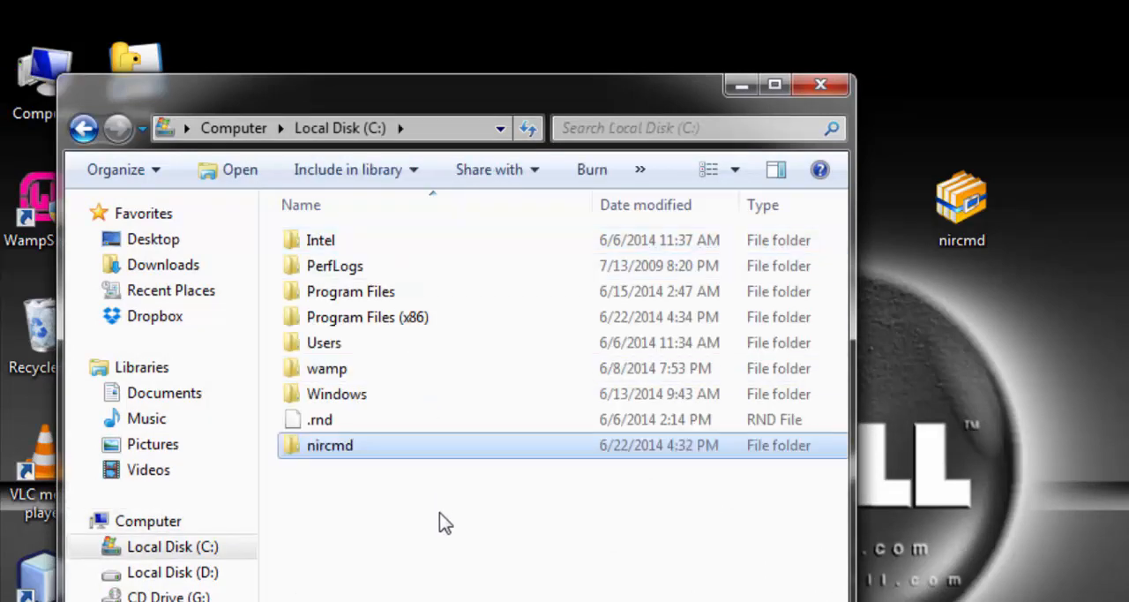
left_click(774, 83)
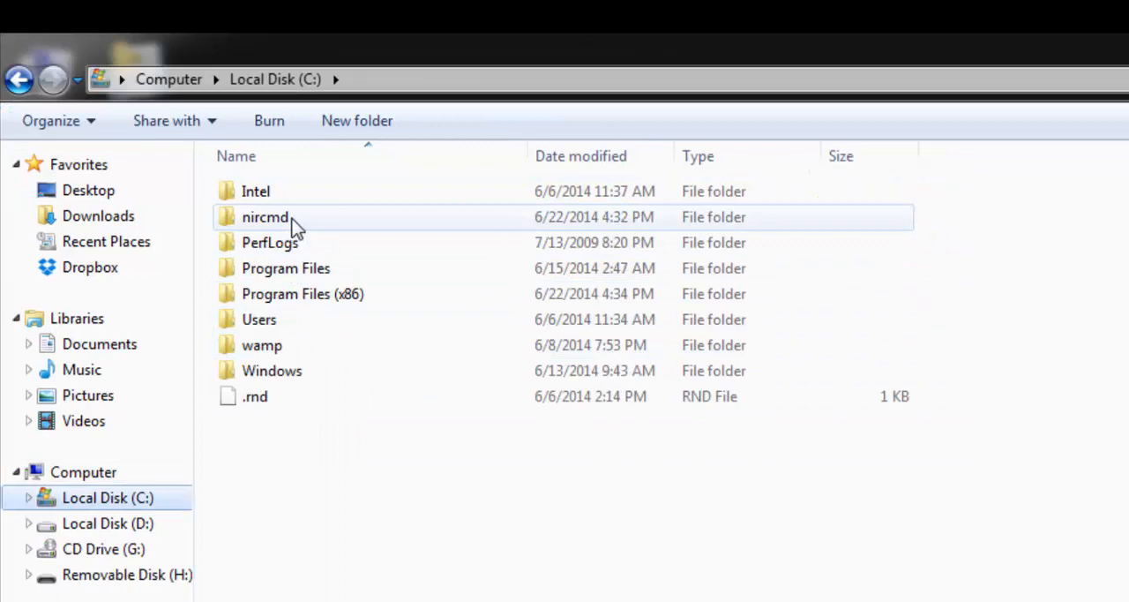
double_click(265, 217)
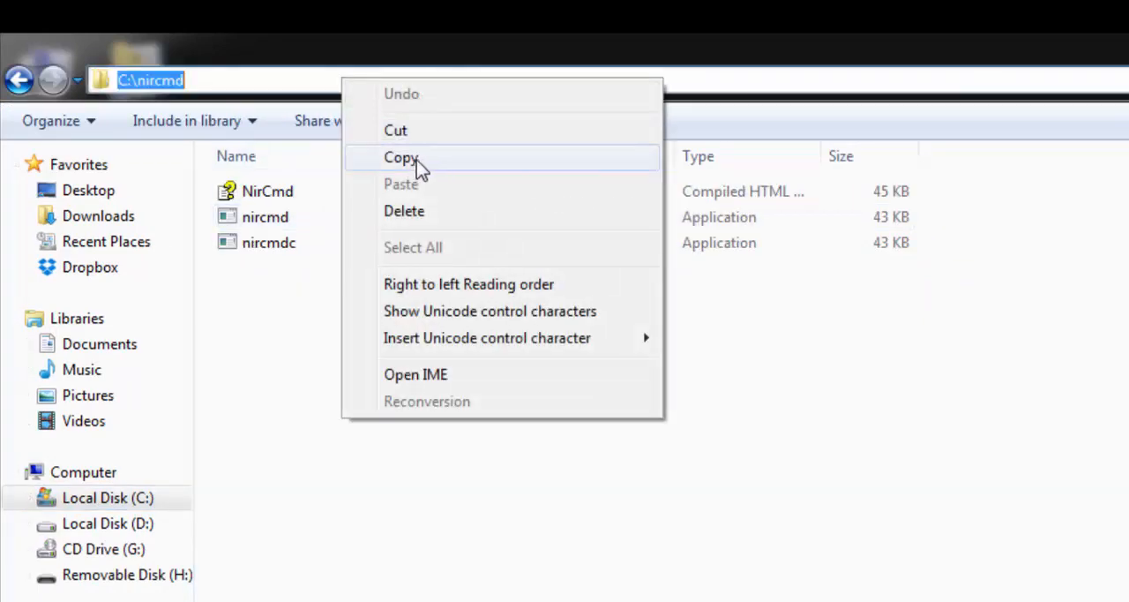
left_click(400, 157)
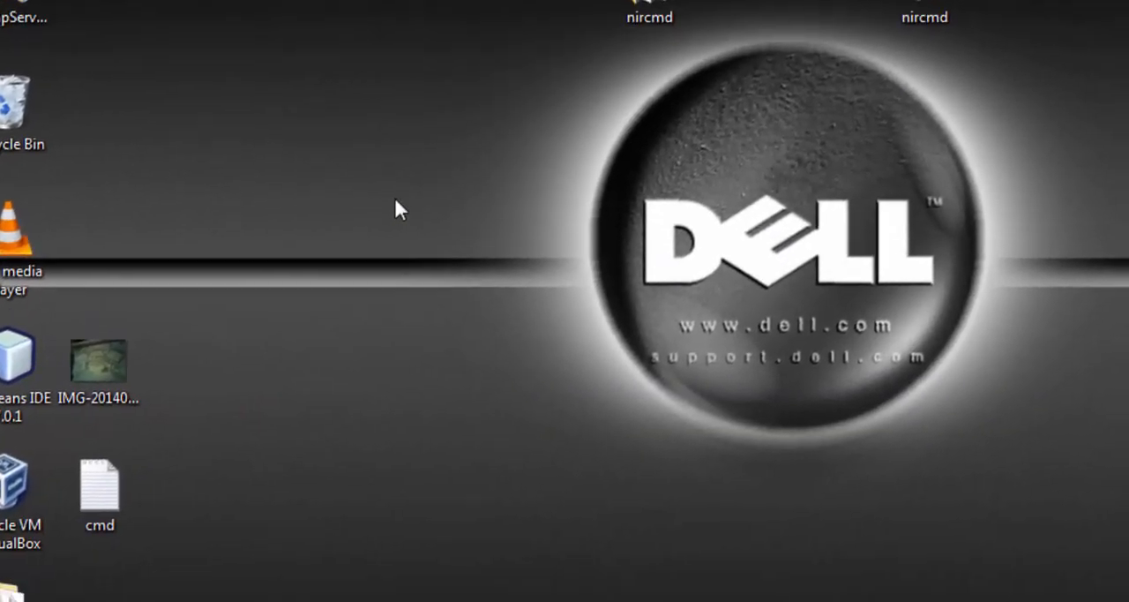
Start a new desktop shortcut targeting C:\nircmd\nircmd.exe
right_click(395, 210)
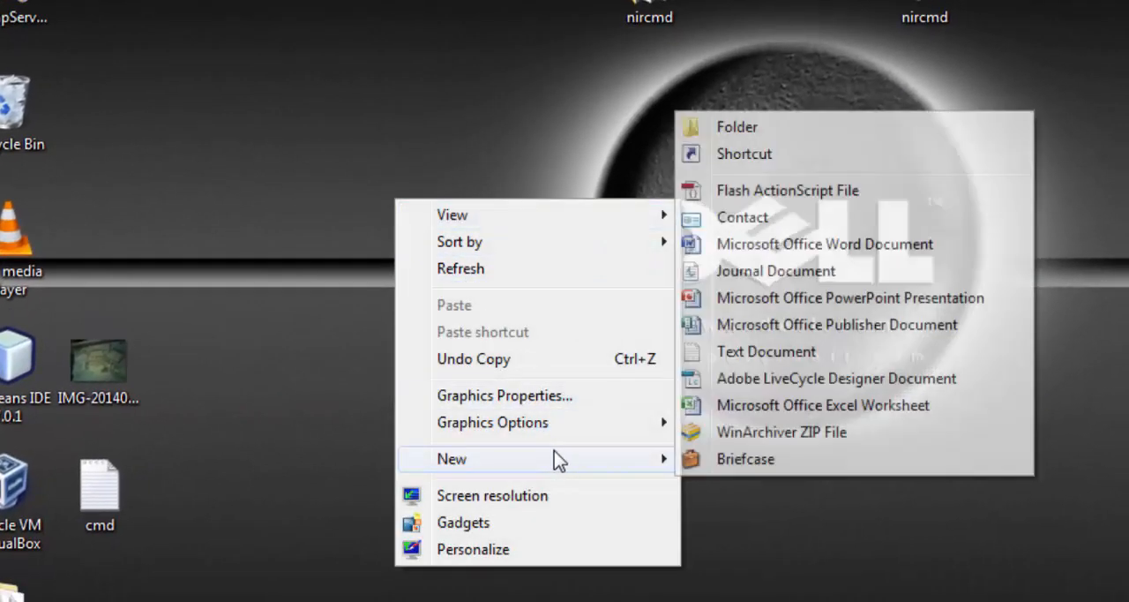
left_click(745, 154)
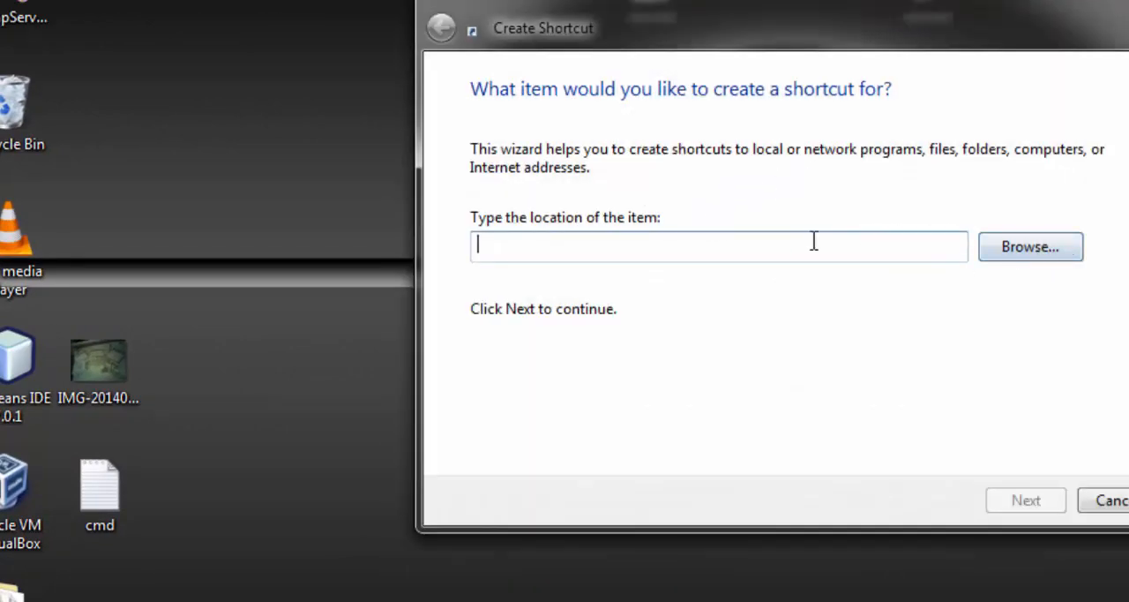
type("C:\\nircmd")
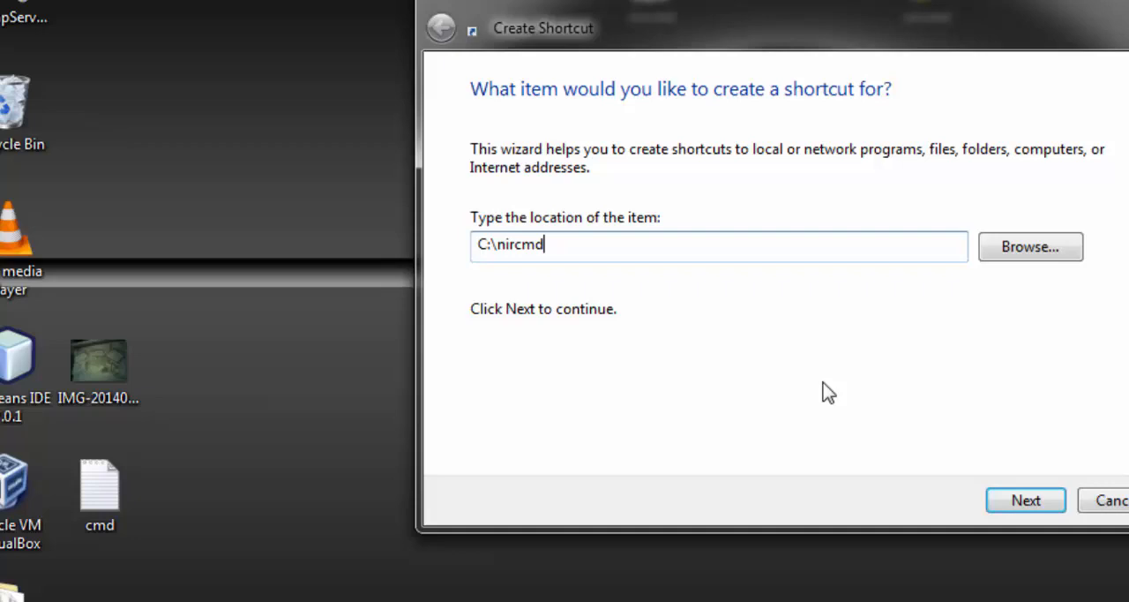
type("\\")
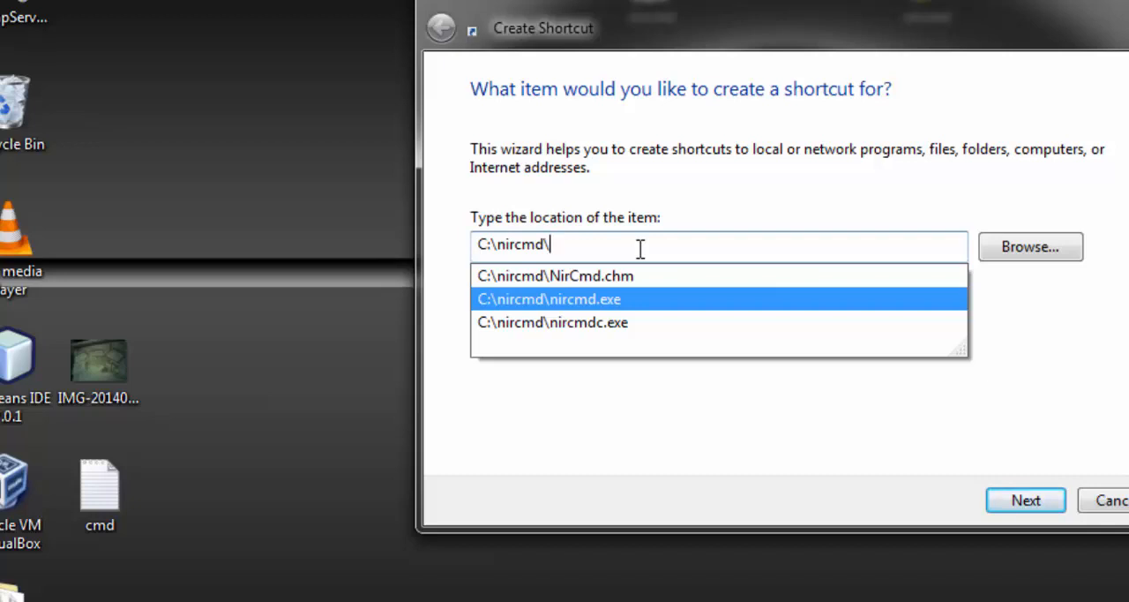
type("nir")
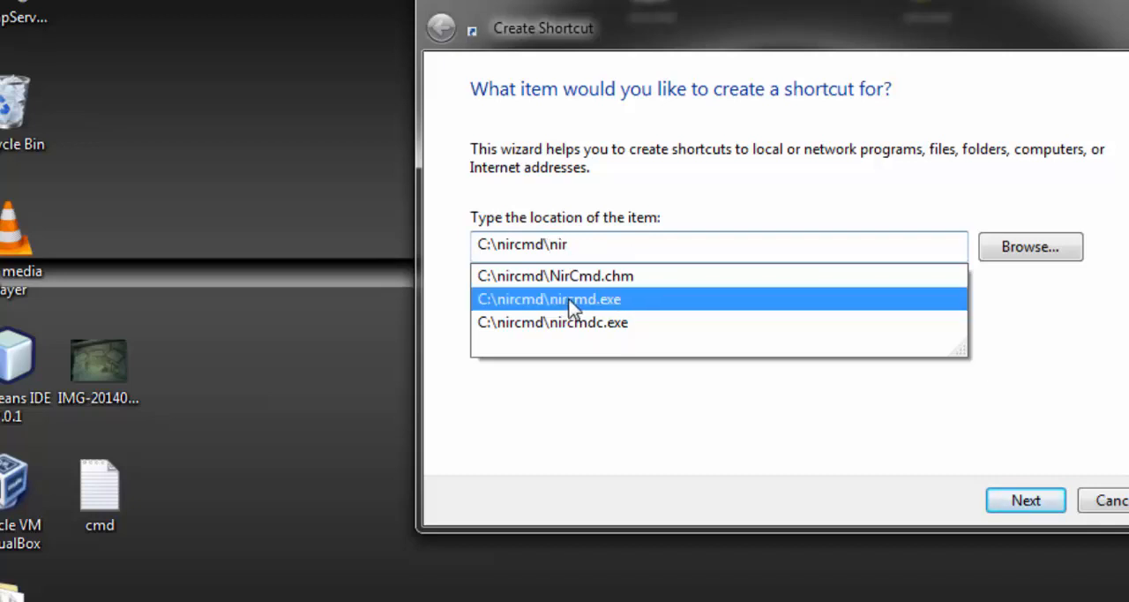
left_click(547, 299)
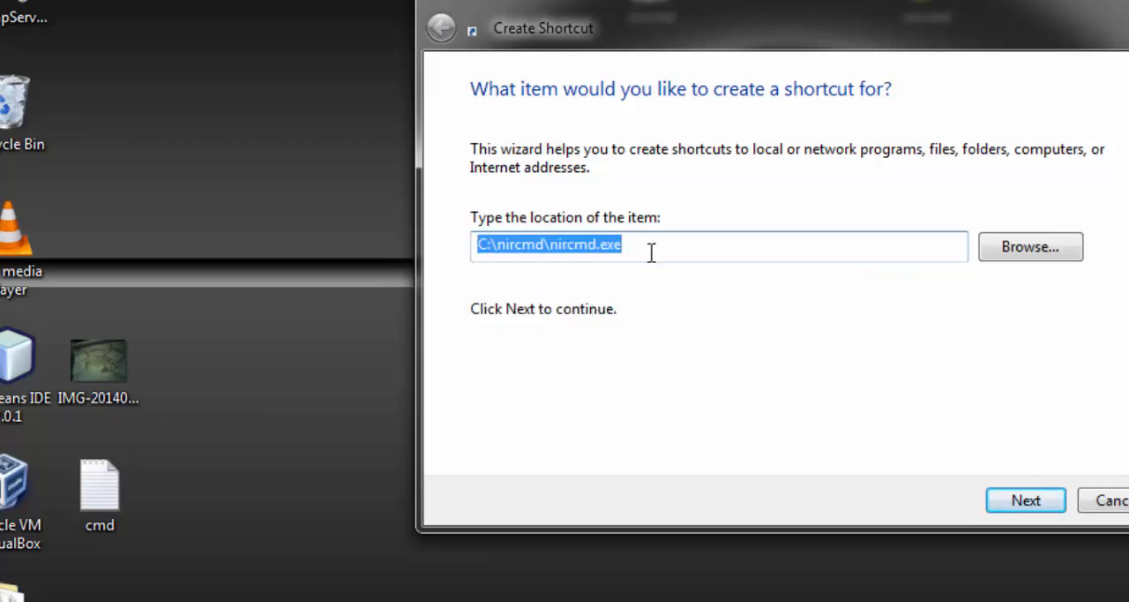
Add the arguments cdrom open E: to the target and continue to the naming step
left_click(557, 244)
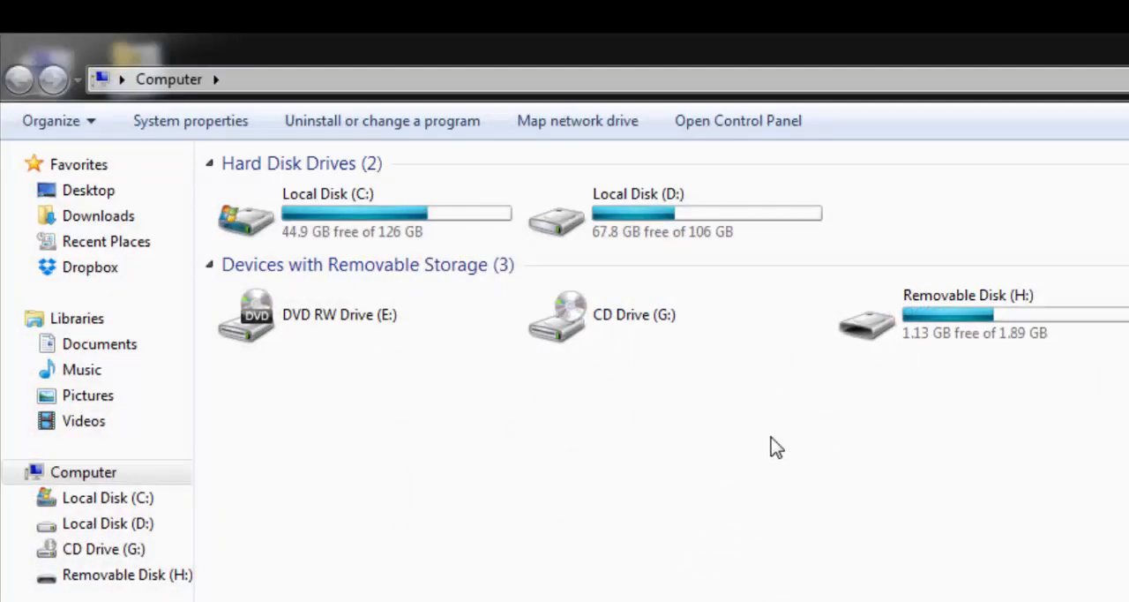
left_click(634, 314)
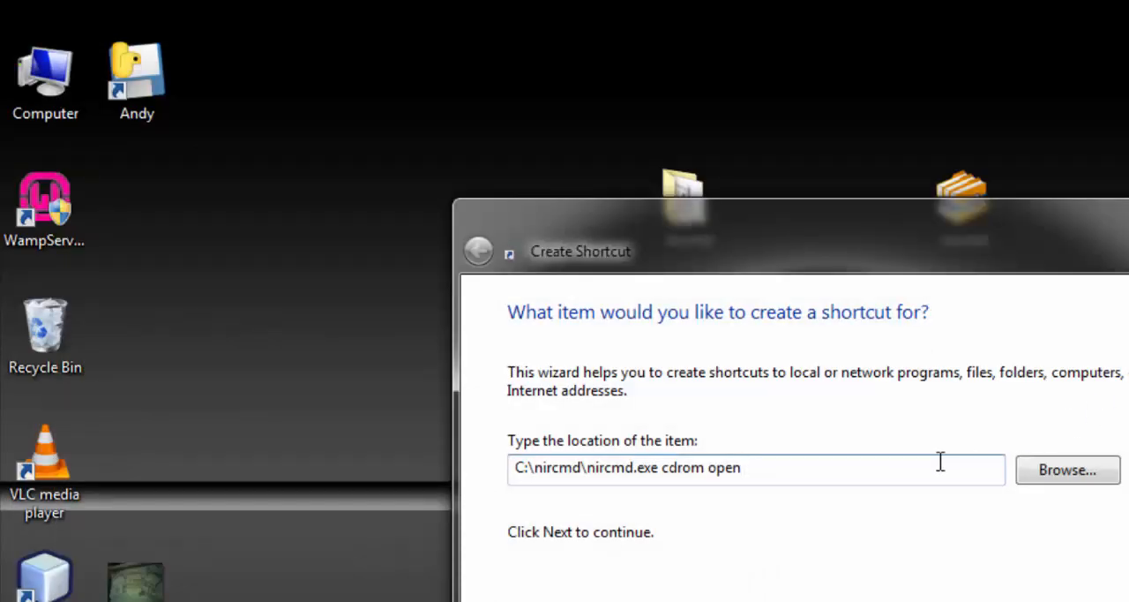
type("E:")
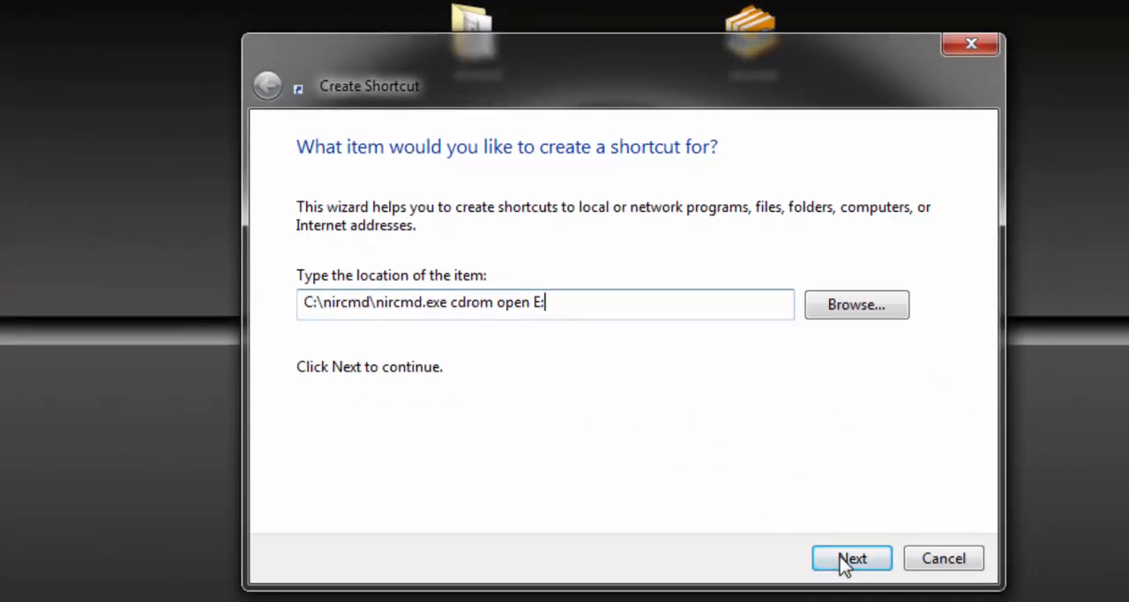
left_click(850, 557)
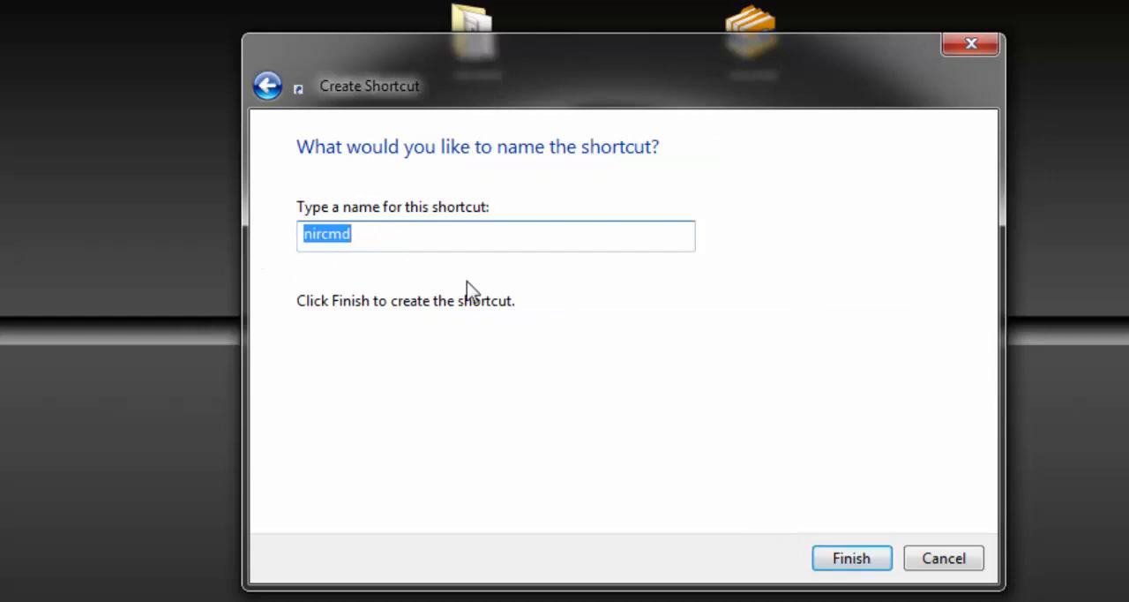
Name the shortcut OpenCD and finish so it appears on the desktop
type("OpenCD")
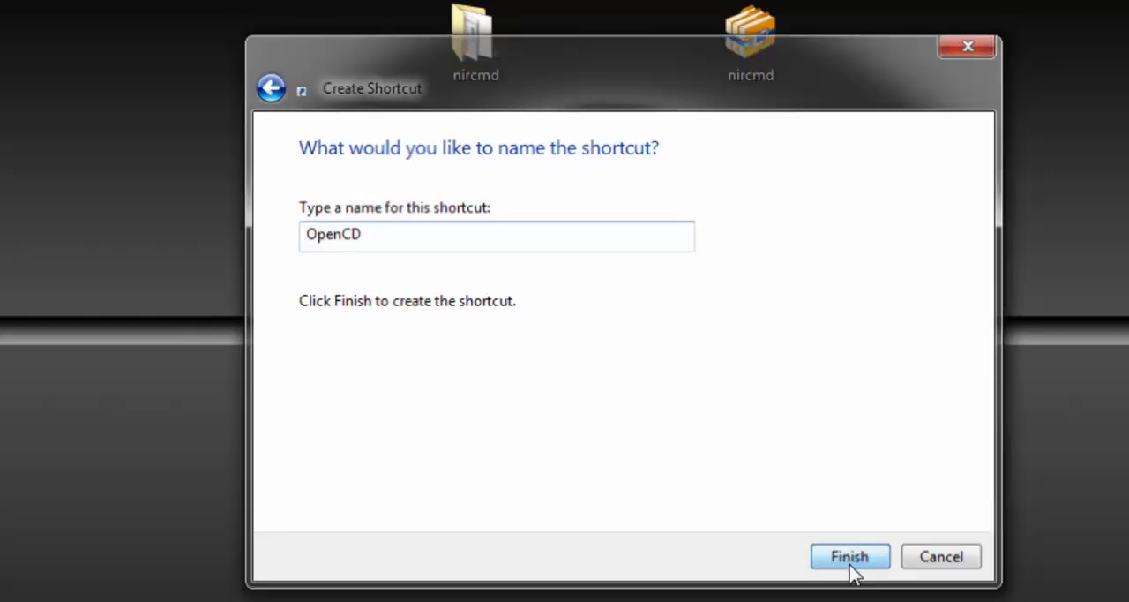
left_click(849, 556)
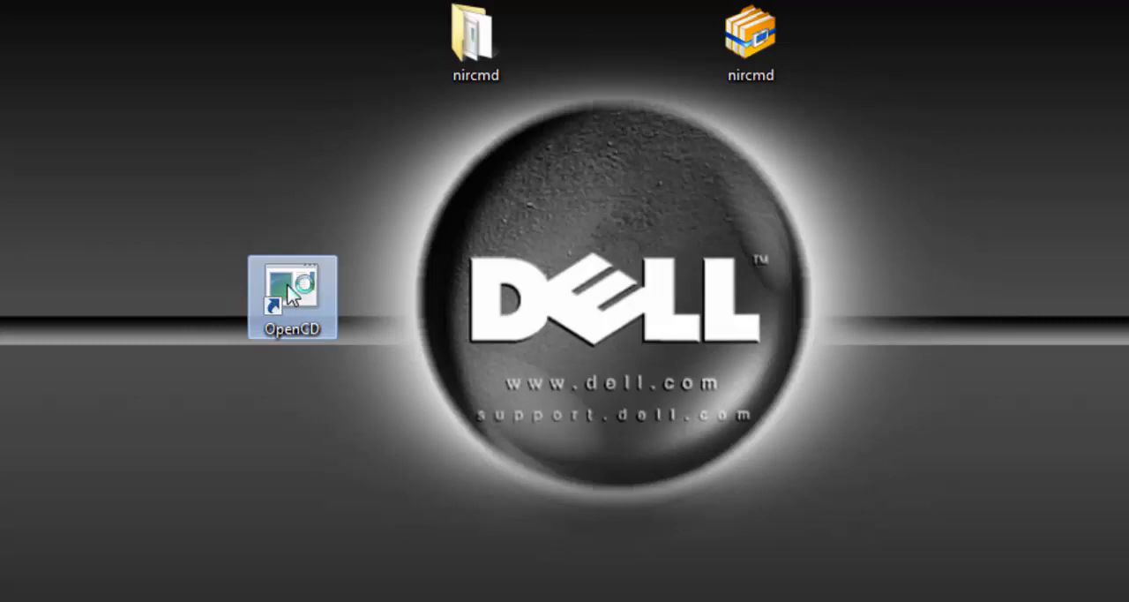
Set the OpenCD shortcut's icon to the CD-drive icon through its Properties and apply it
right_click(293, 296)
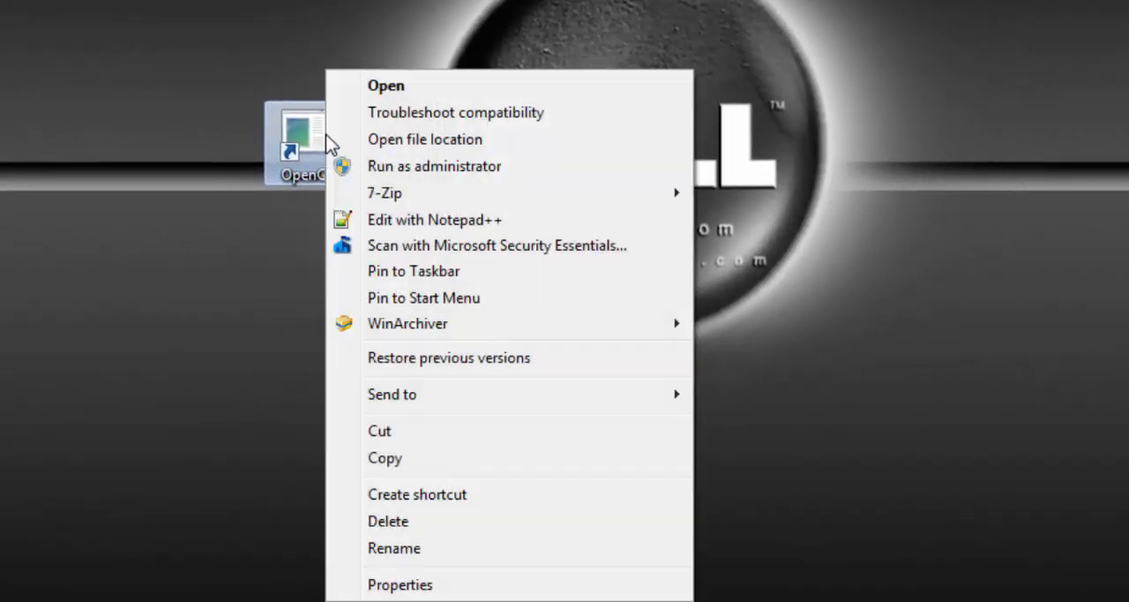
left_click(399, 584)
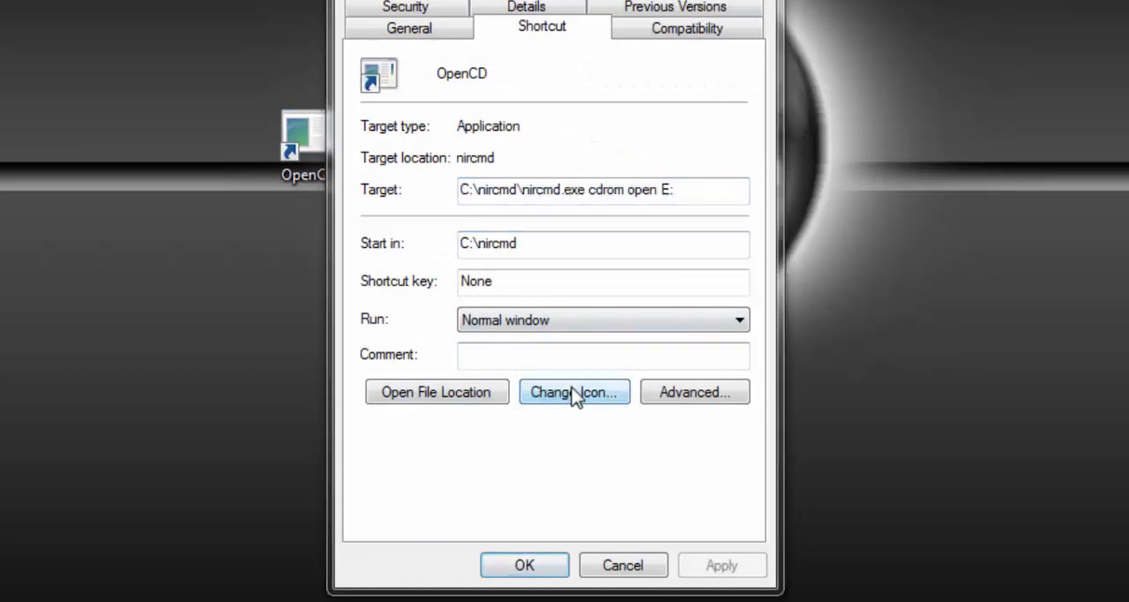
left_click(576, 391)
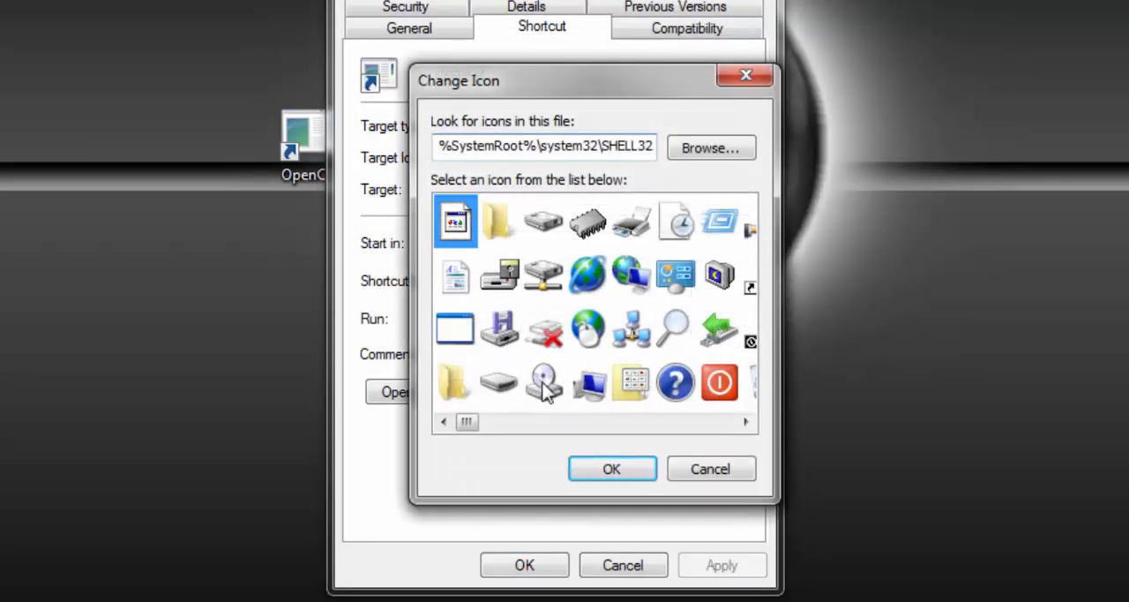
left_click(544, 381)
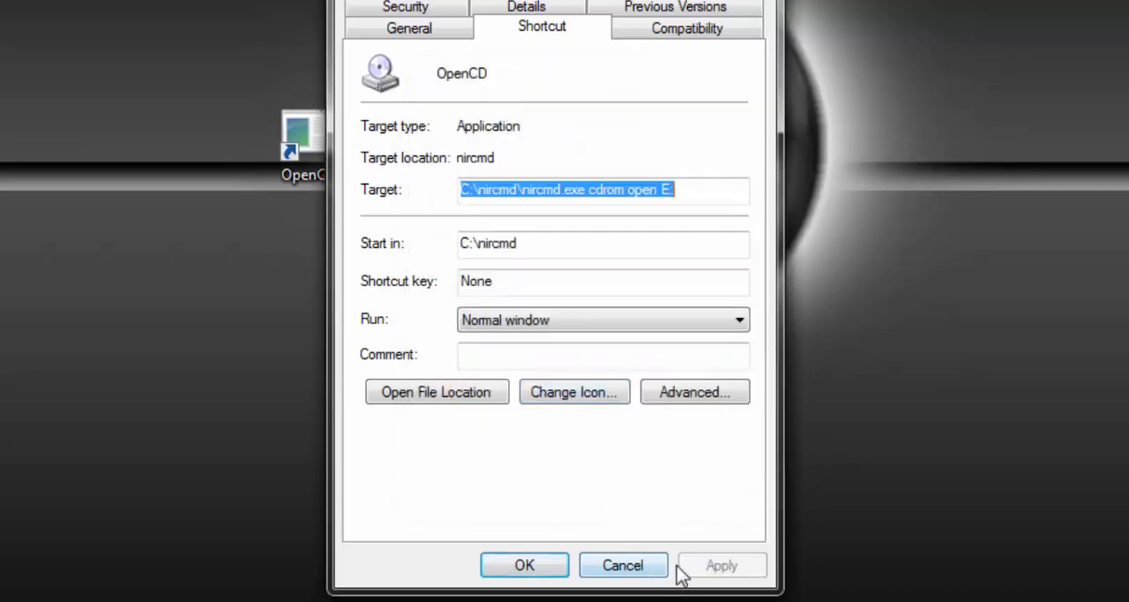
left_click(623, 565)
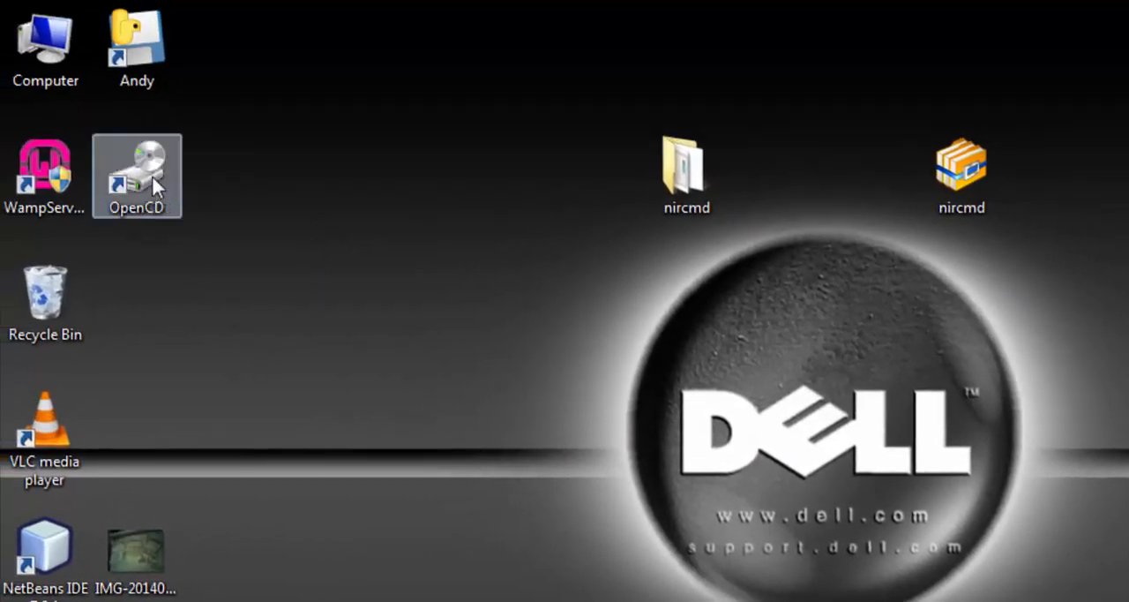